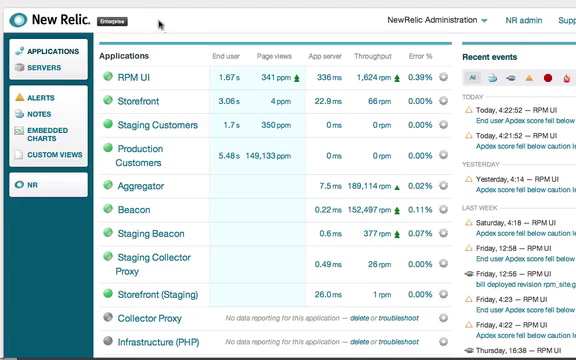
Delete the non-reporting Collector Proxy application and confirm the deletion prompt.
scroll("down", 3)
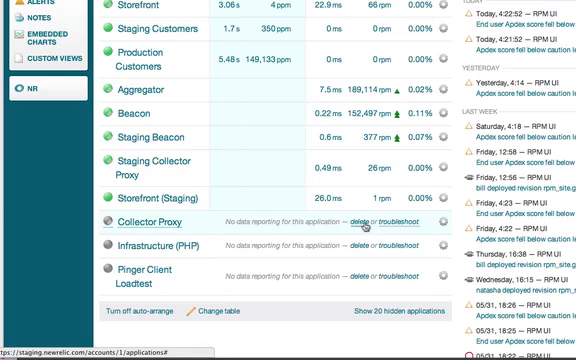
left_click(364, 222)
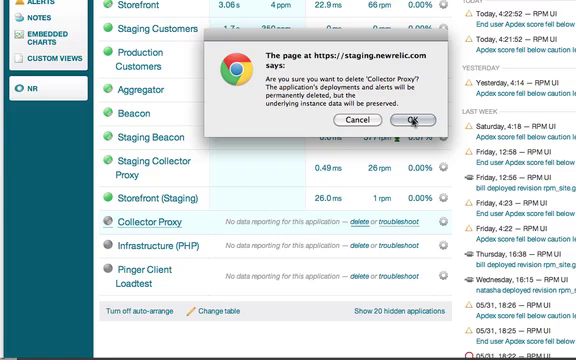
left_click(408, 120)
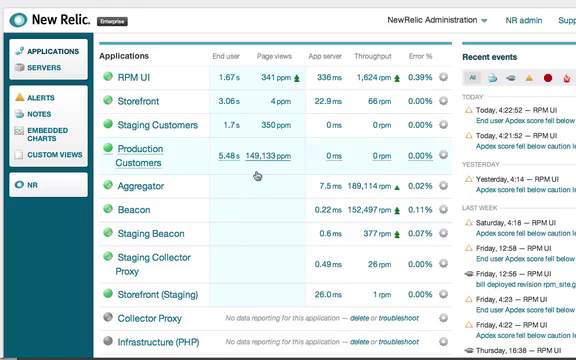
Turn off auto arrange at the bottom of the Applications table.
scroll("down", 3)
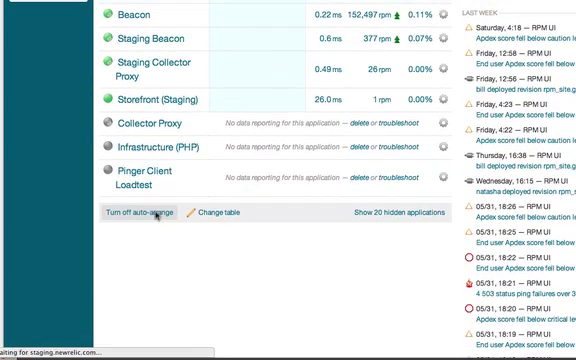
left_click(136, 212)
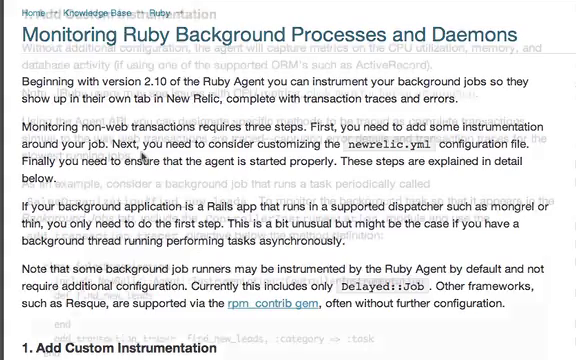
Scroll through the Add Custom Instrumentation and Configure newrelic.yml sections of the Ruby background processes guide.
scroll("down", 3)
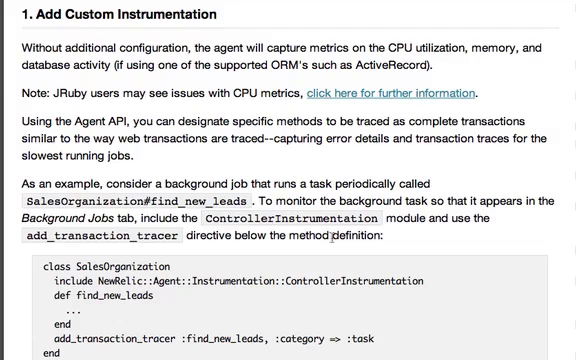
scroll("down", 3)
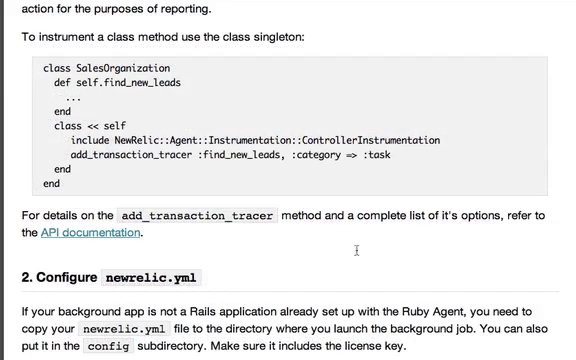
scroll("down", 3)
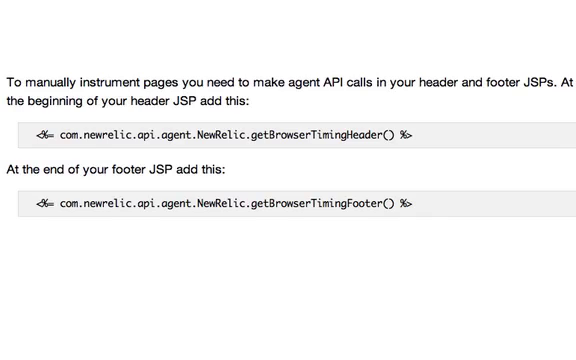
Scroll to the manual JSP header/footer instrumentation and raw HTML PrintWriter examples.
scroll("down", 3)
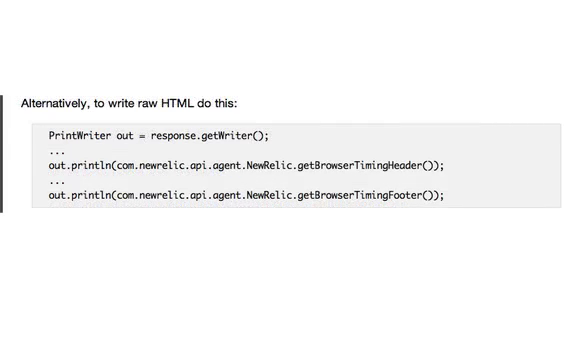